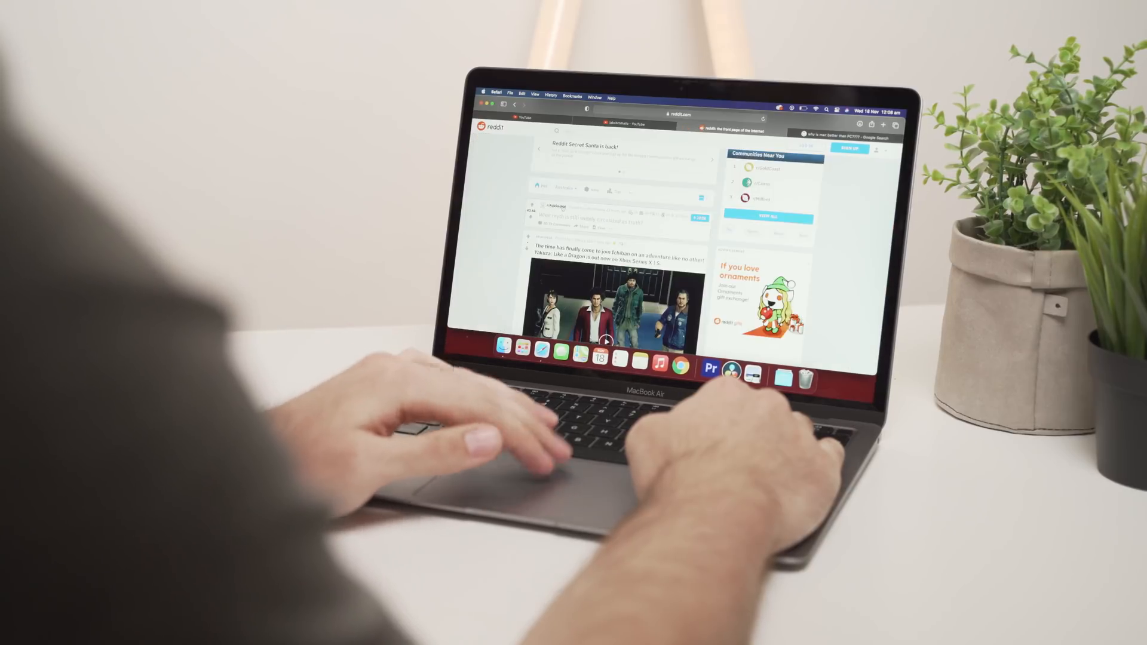
- Scroll the Reddit feed and open the Medium article 'Safari vs Chrome: Which Browser is better for you?'
scroll("down", 3)
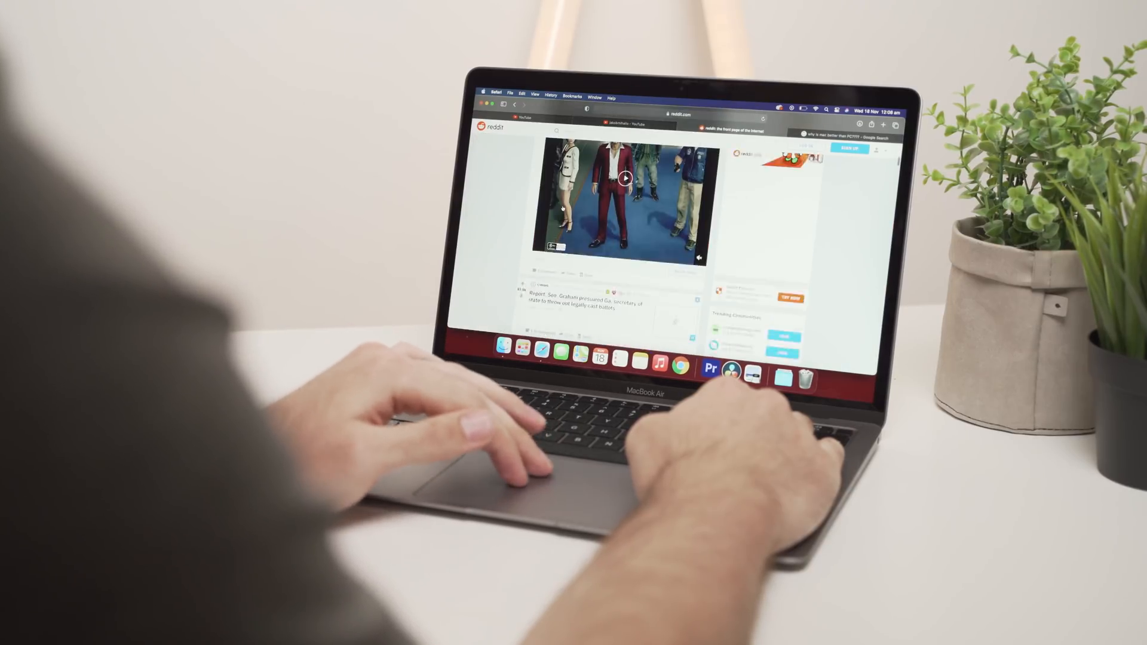
left_click(626, 177)
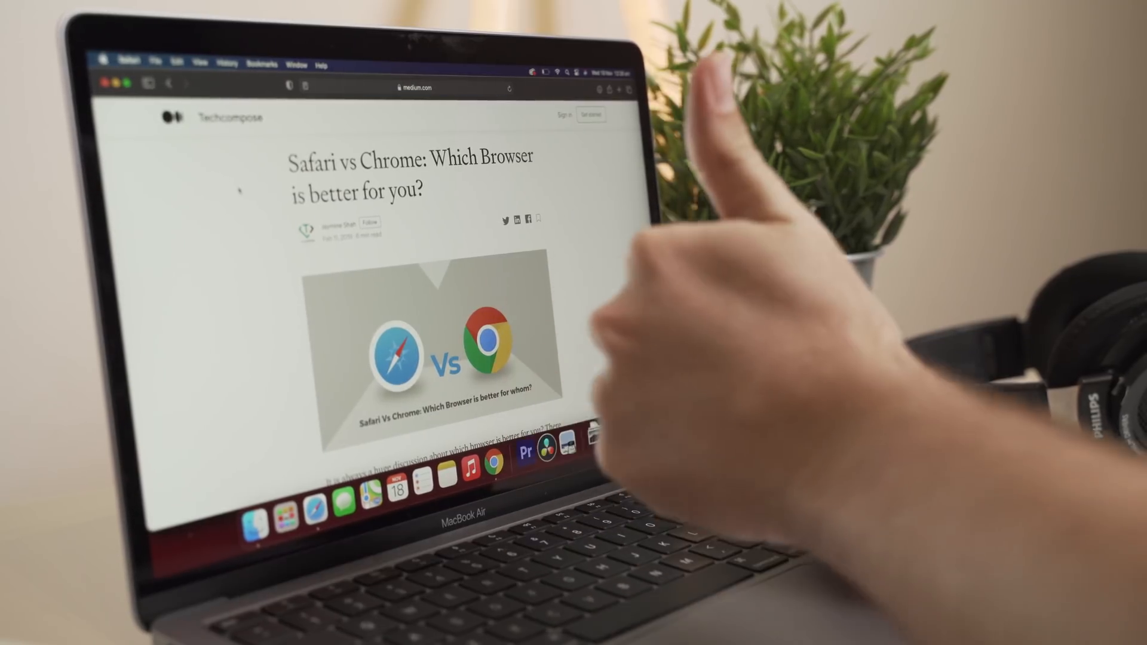
- Scroll the page, then quit Safari so only the Finder desktop remains
scroll("down", 3)
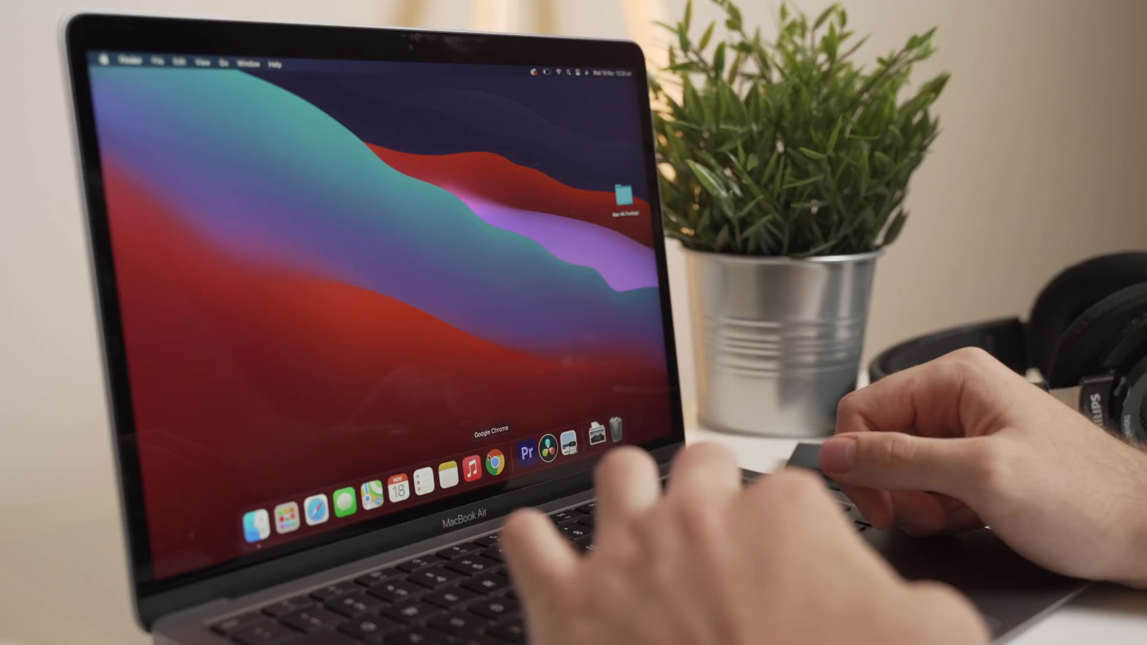
mouse_move(449, 351)
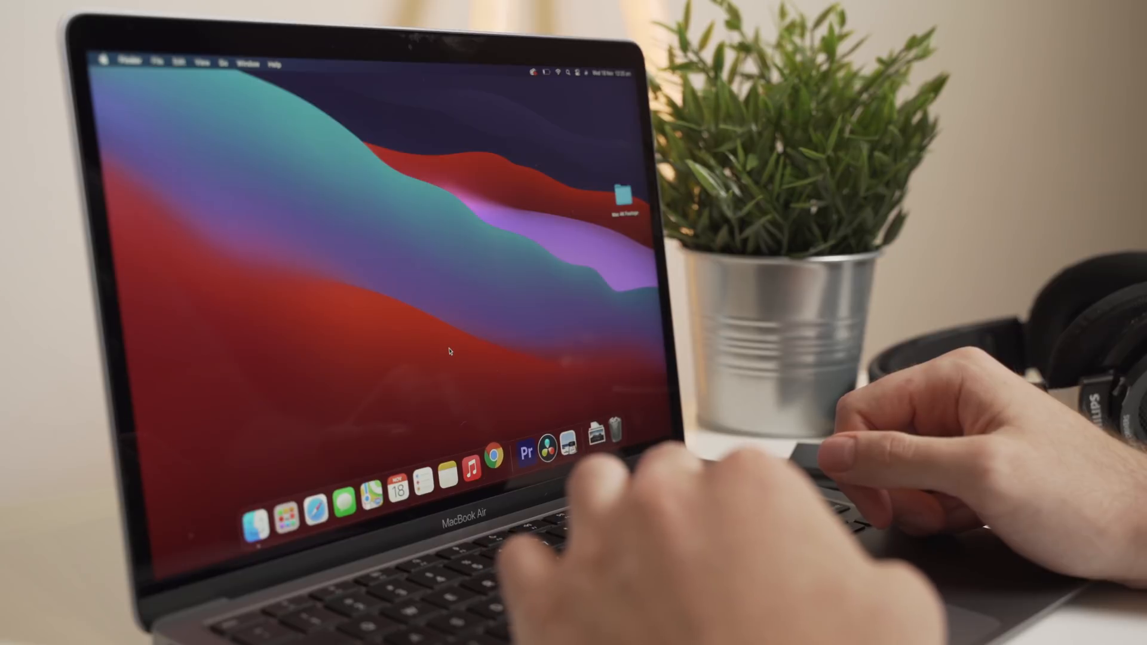
- Launch Chrome from the Dock, load google.com and start typing 'you should use'
left_click(496, 457)
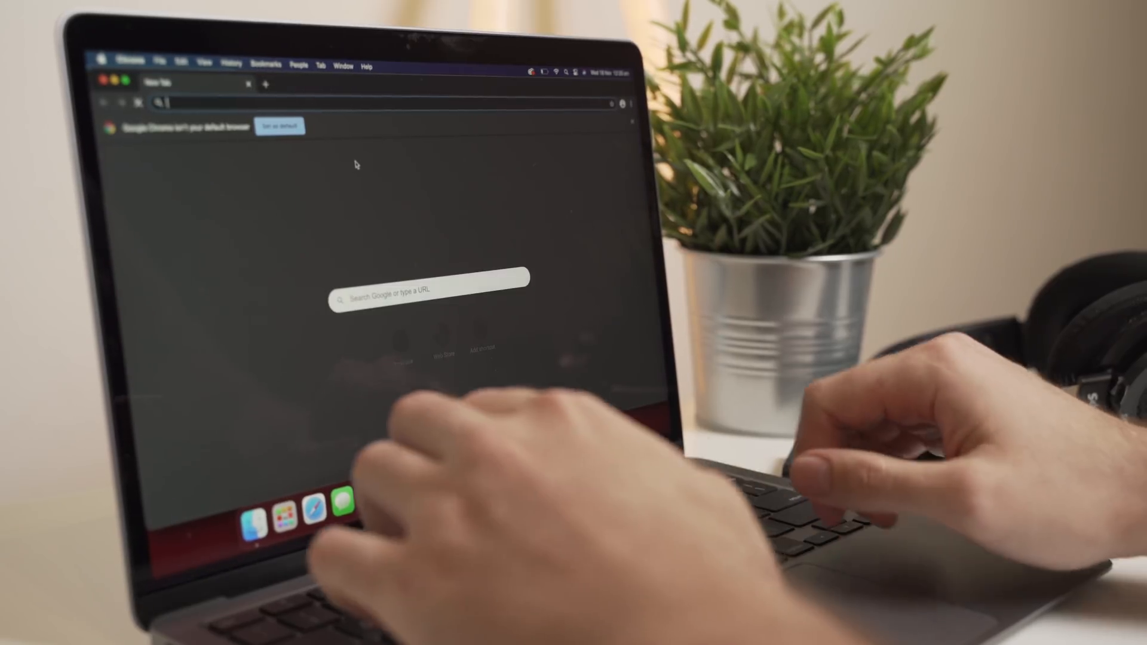
type("google.com")
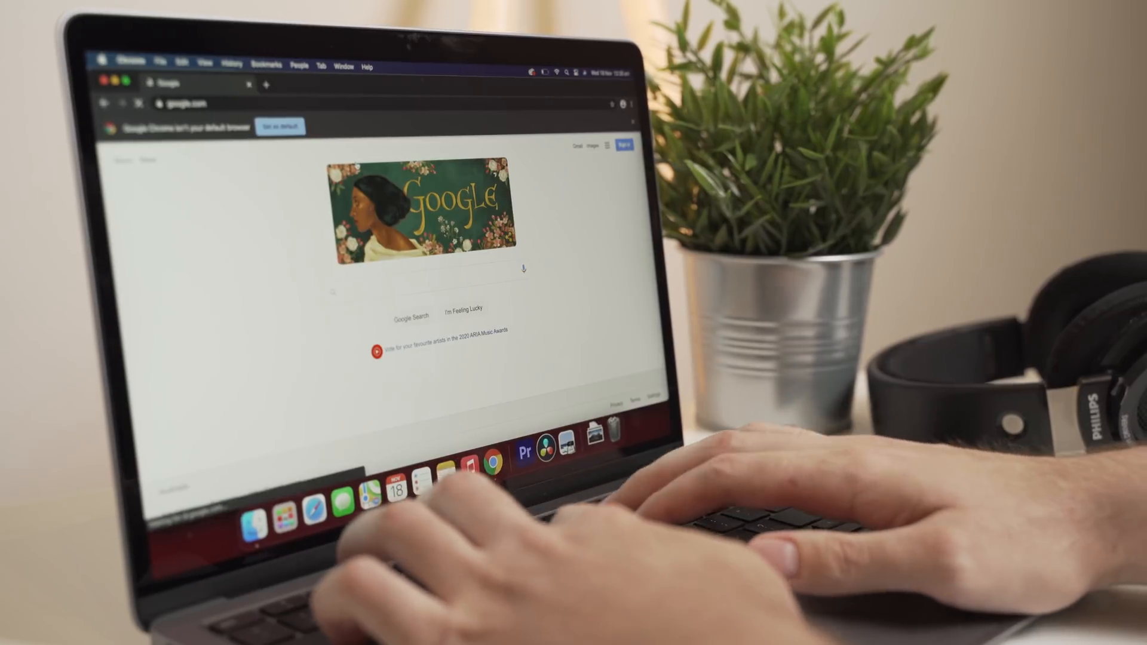
type("you should use")
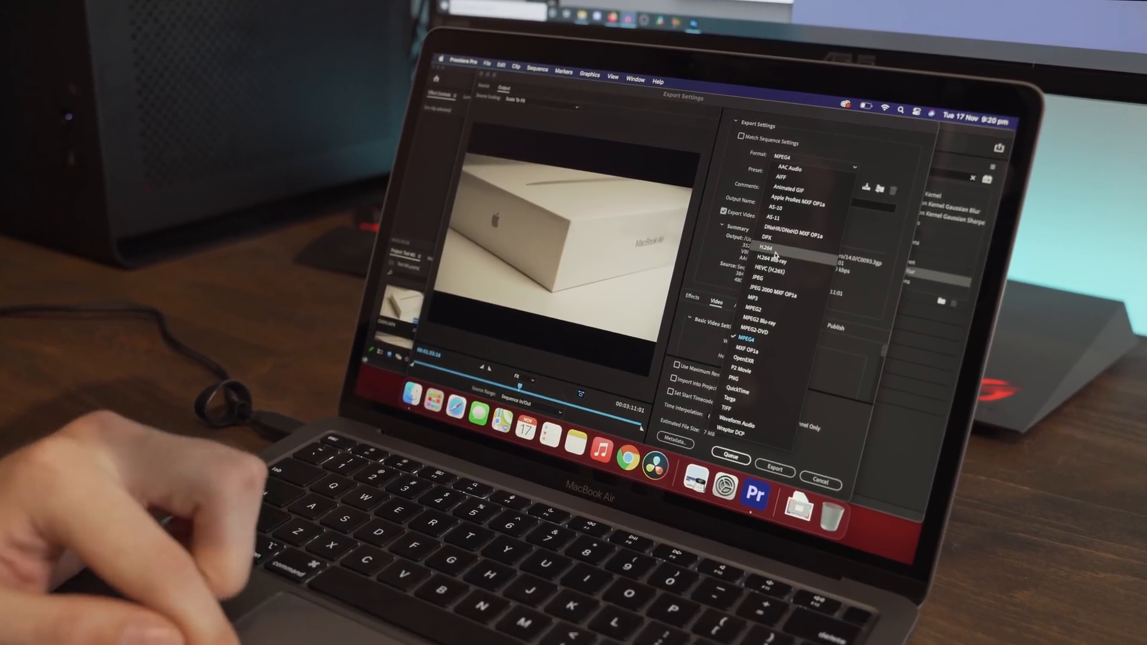
- Select H.264 in the Export Settings Format dropdown
left_click(770, 257)
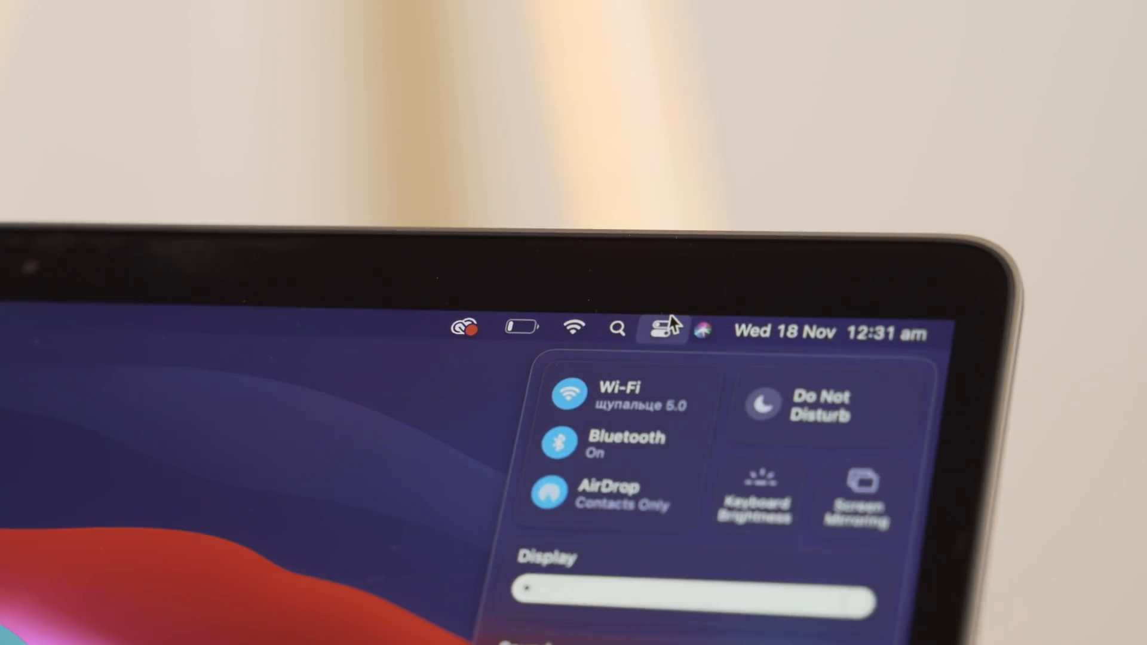
- Close Control Center and show the battery status from the menu bar
left_click(660, 329)
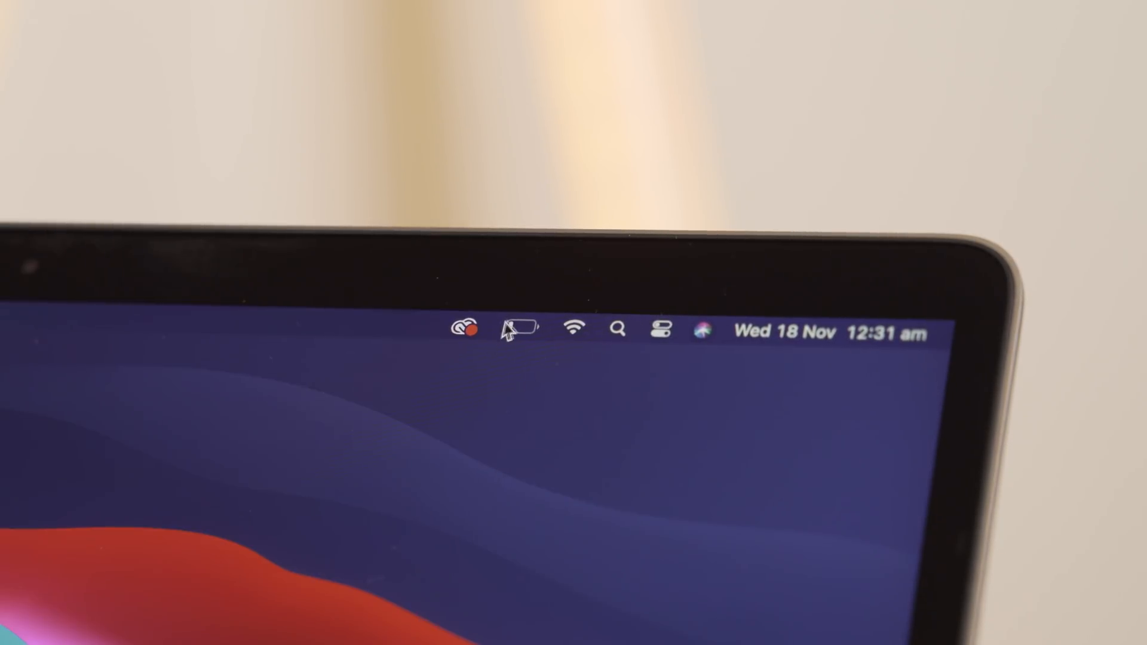
left_click(520, 328)
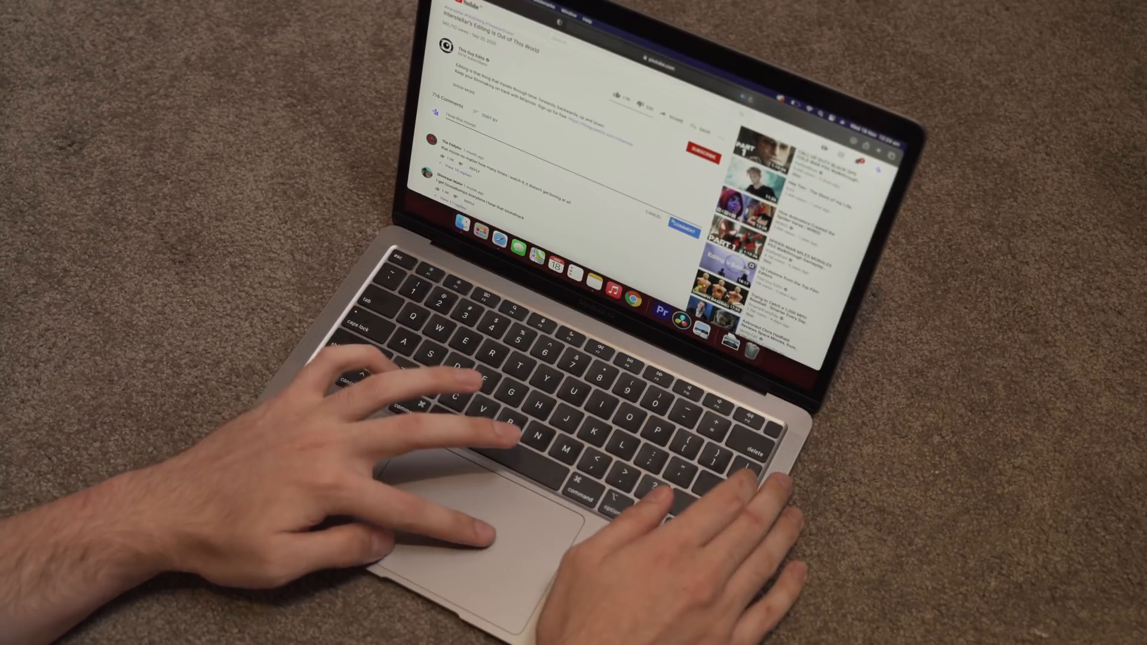
scroll("down", 3)
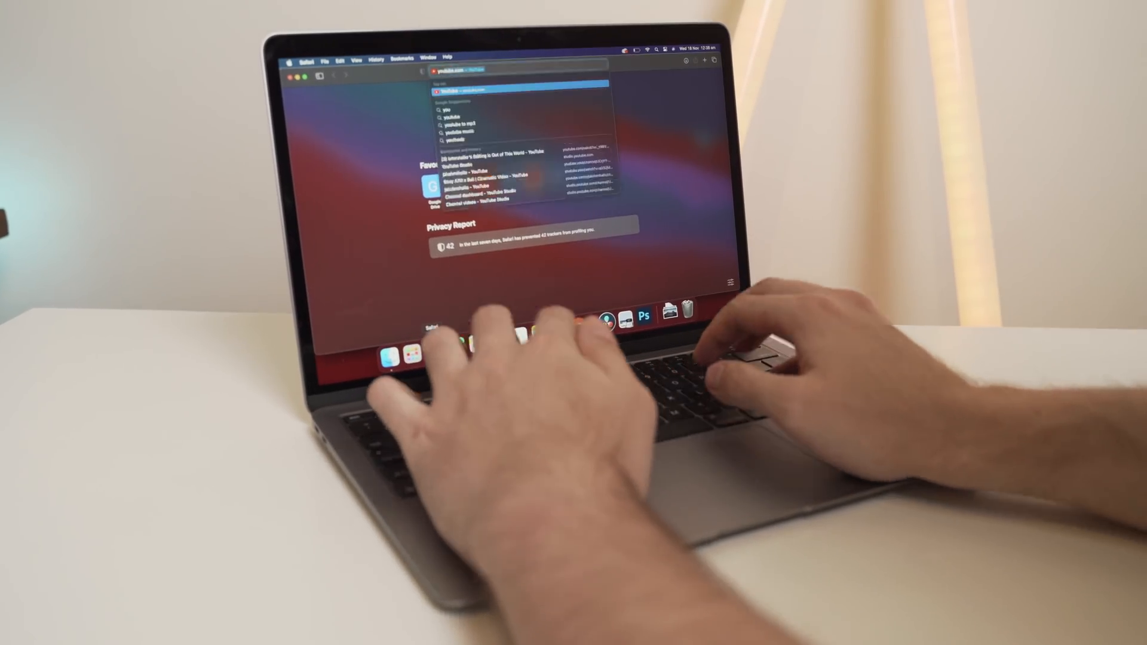
- Accept the YouTube suggestion in Safari's address bar
key("enter")
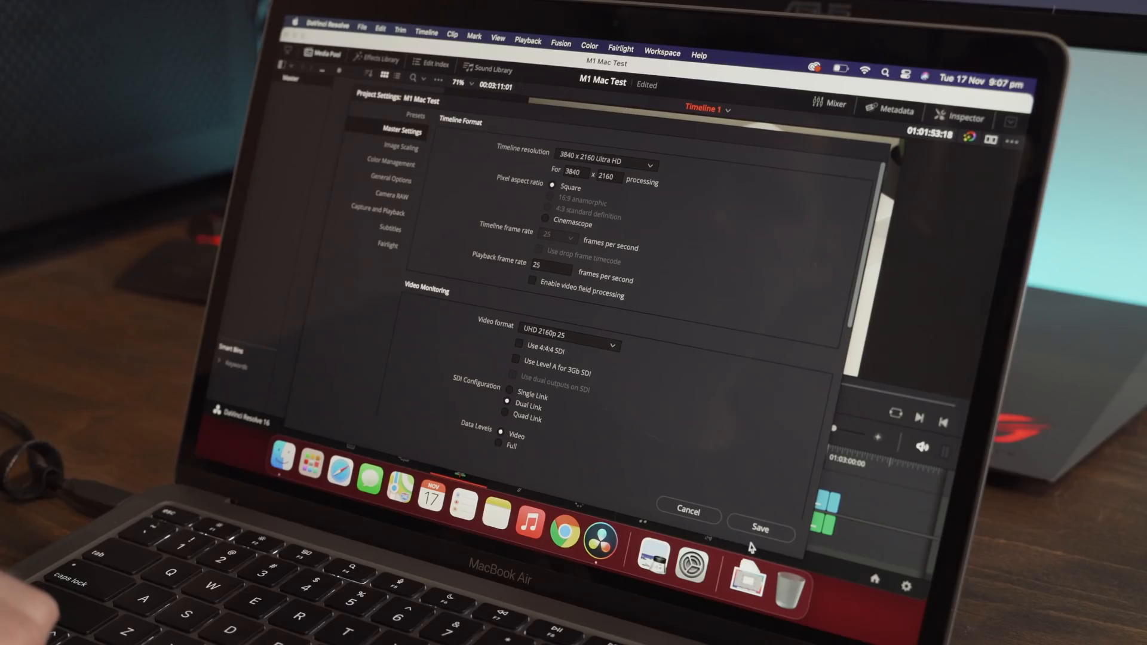
- Save the M1 Mac Test Master Settings with a 3840×2160 UHD, 25 fps timeline
left_click(760, 528)
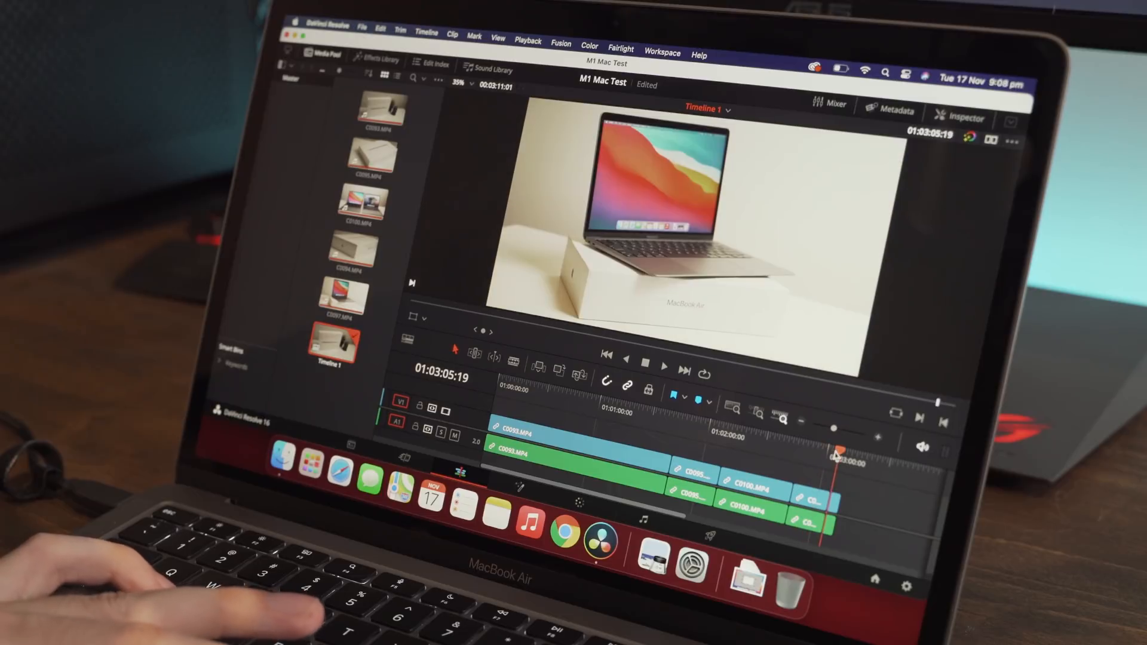
left_click(662, 366)
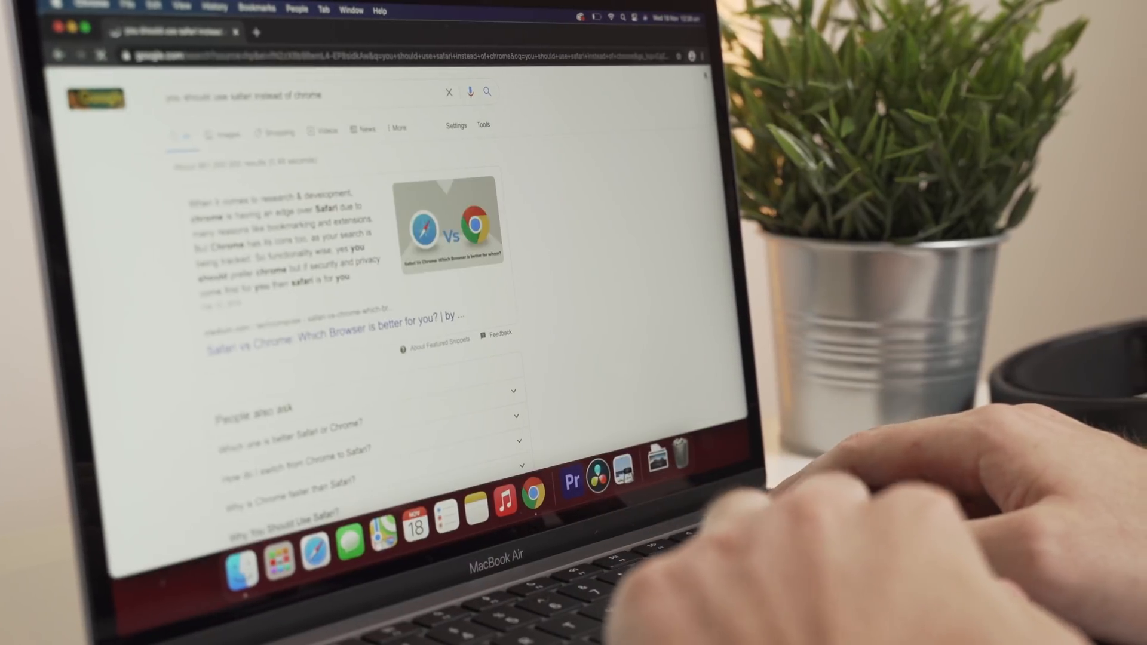
- Scroll through Google results for 'you should use safari instead of chrome'
scroll("down", 3)
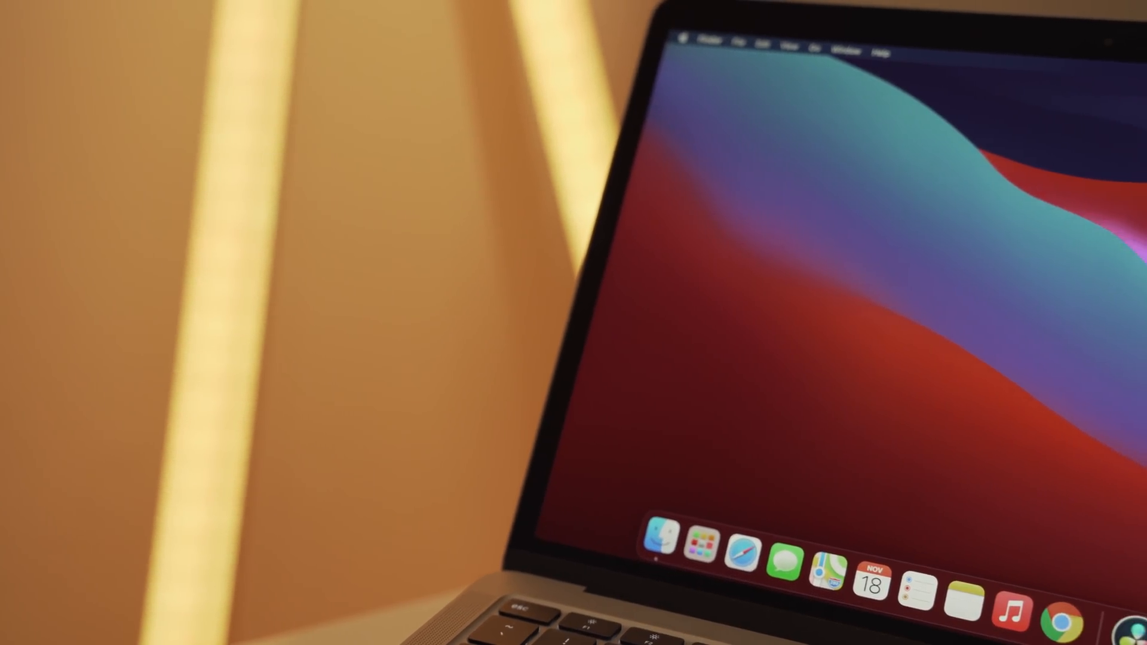
- Open Control Center from the desktop, showing Wi-Fi, Bluetooth, AirDrop and brightness
left_click(661, 329)
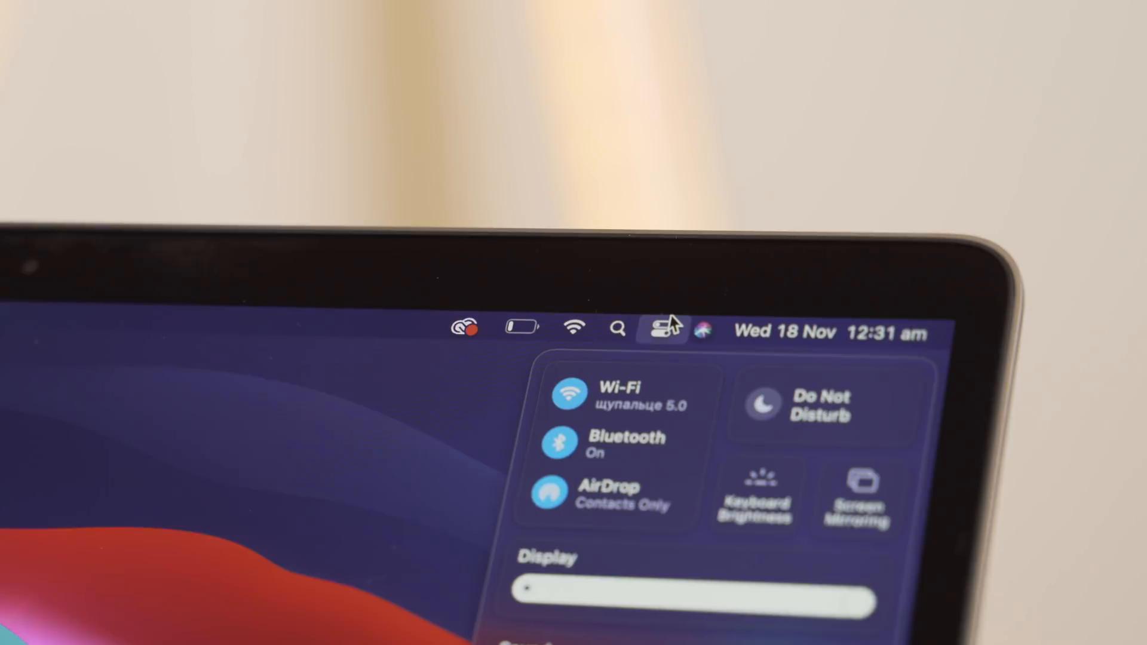
- Close Control Center and open Battery Preferences from the menu bar battery icon
left_click(660, 328)
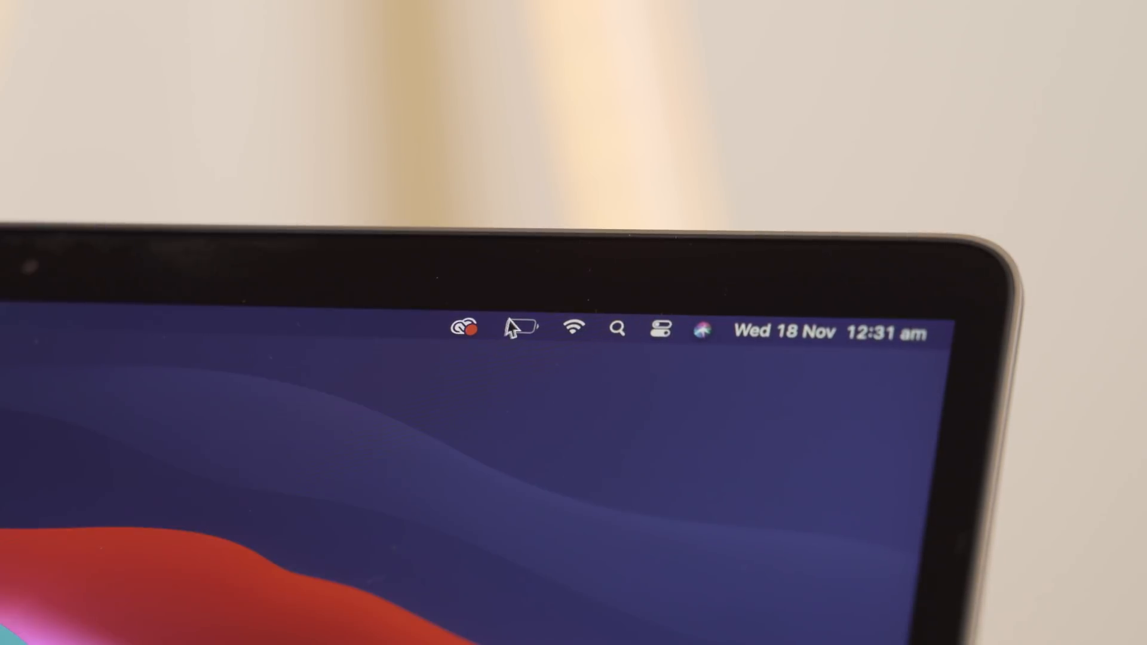
left_click(521, 329)
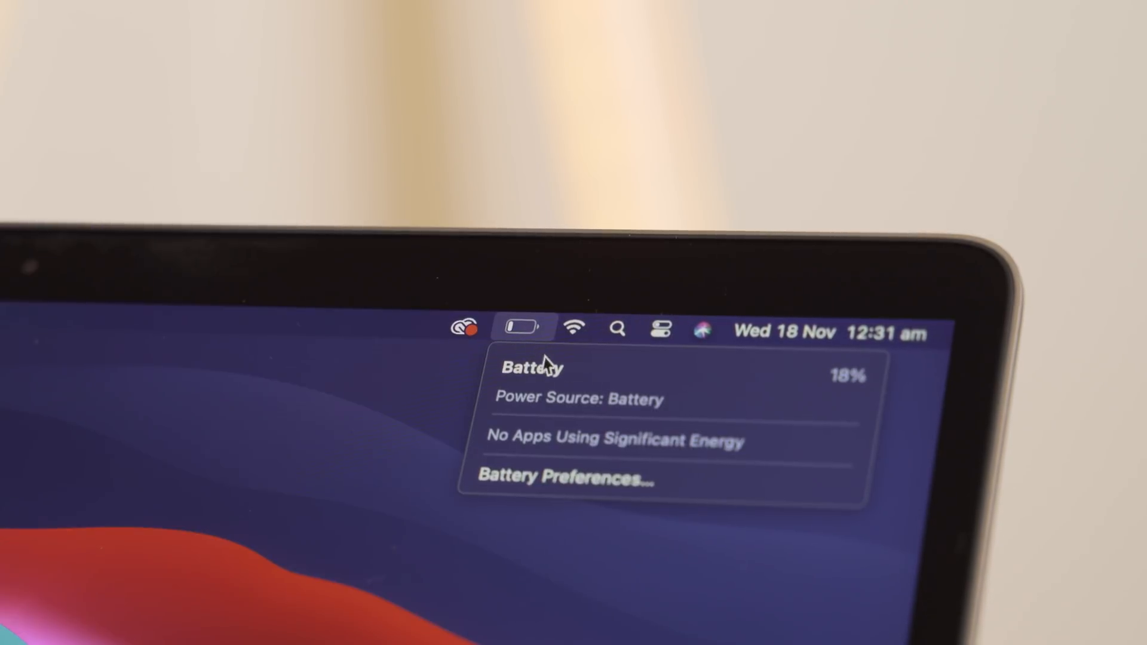
mouse_move(679, 408)
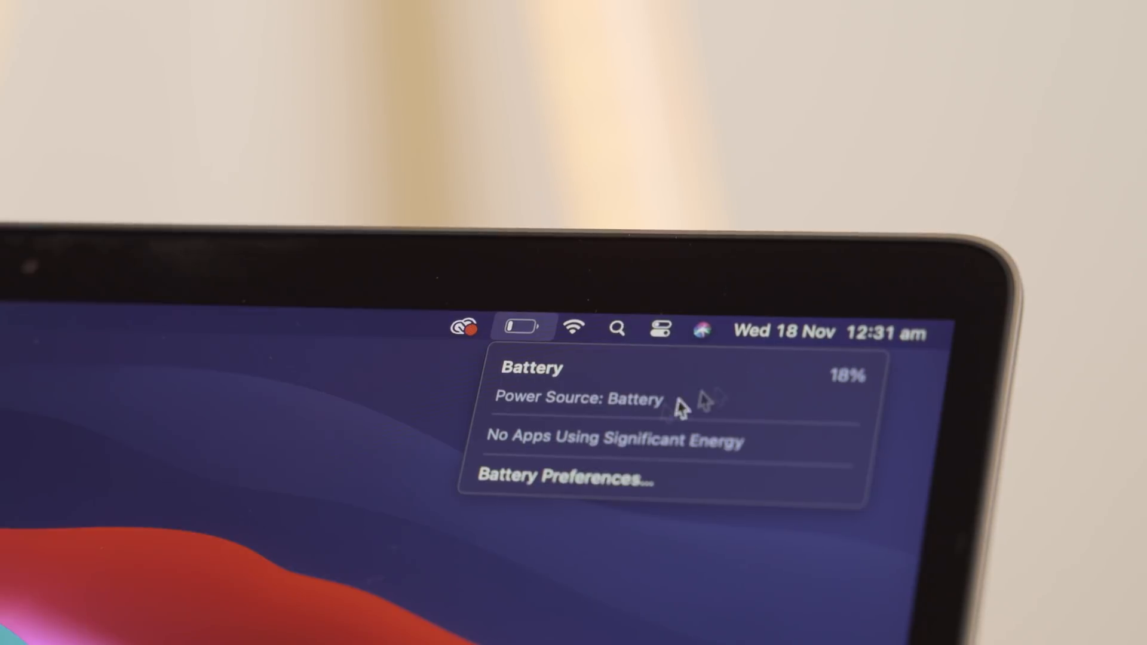
left_click(564, 477)
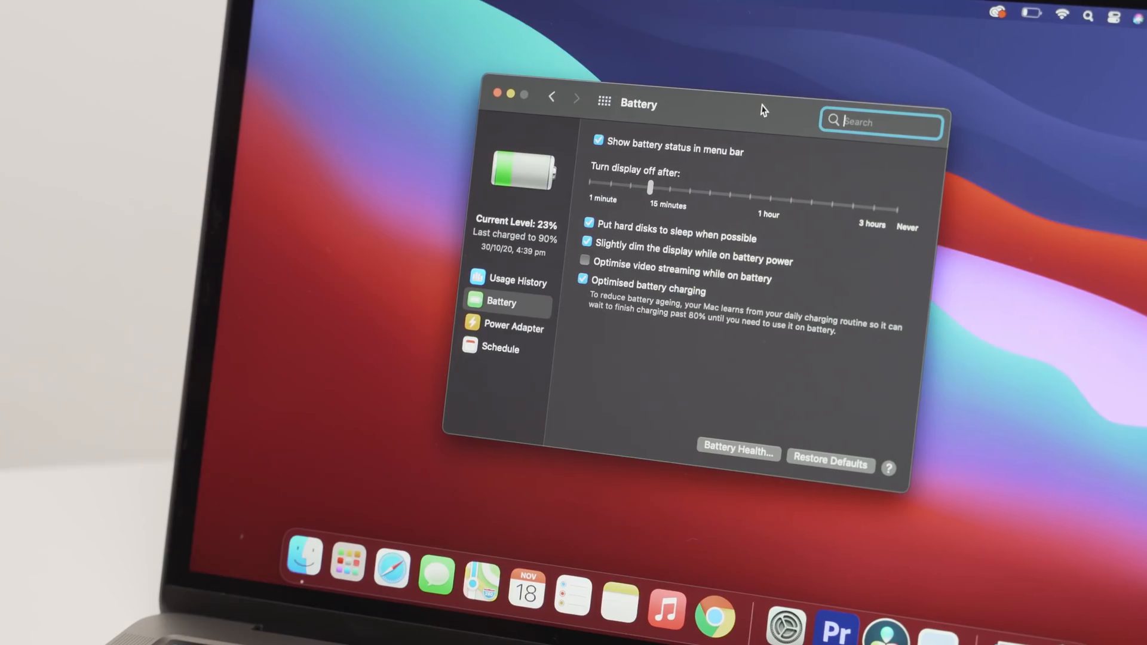